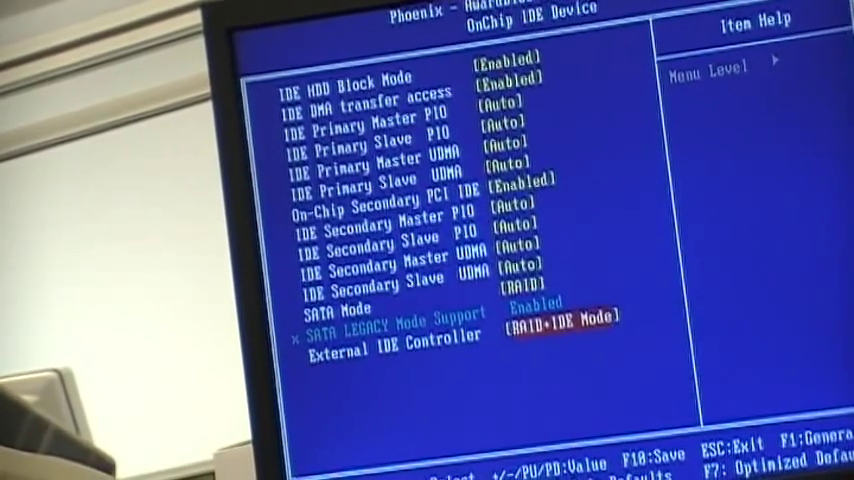
- Keep SATA Mode on RAID, review the Second Boot Device, and request save-and-exit with F10
{"action": "key", "text": "f10"}
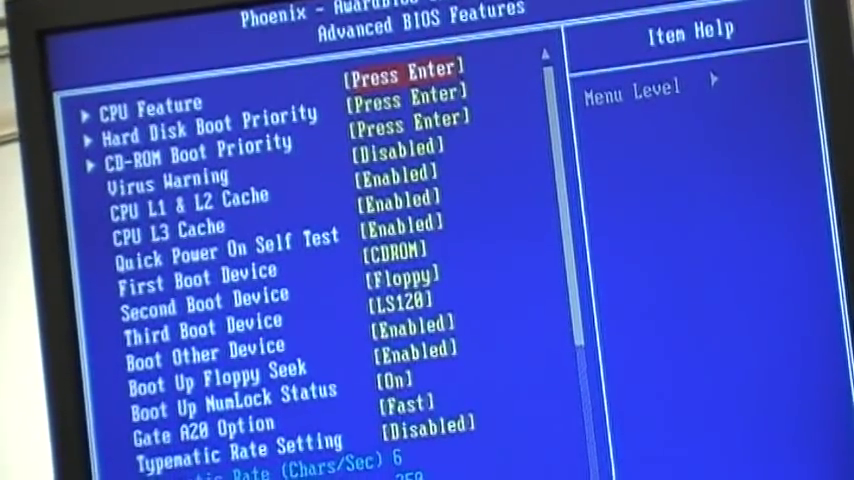
{"action": "key", "text": "Down"}
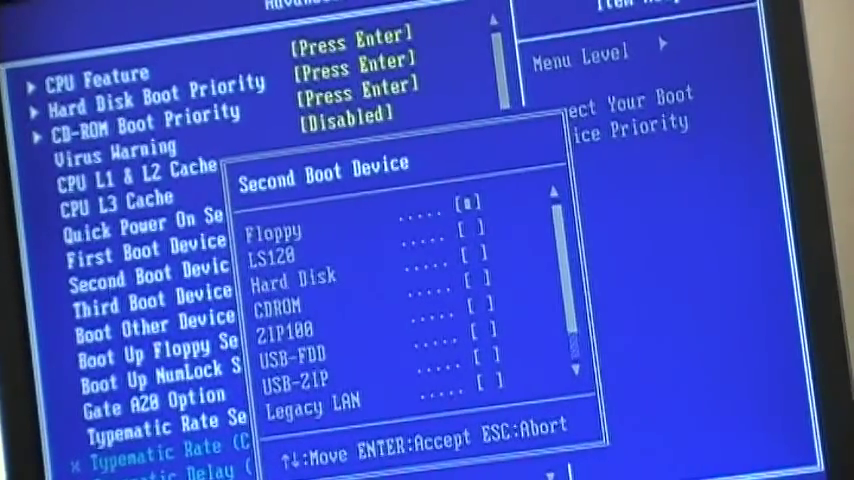
{"action": "key", "text": "Escape"}
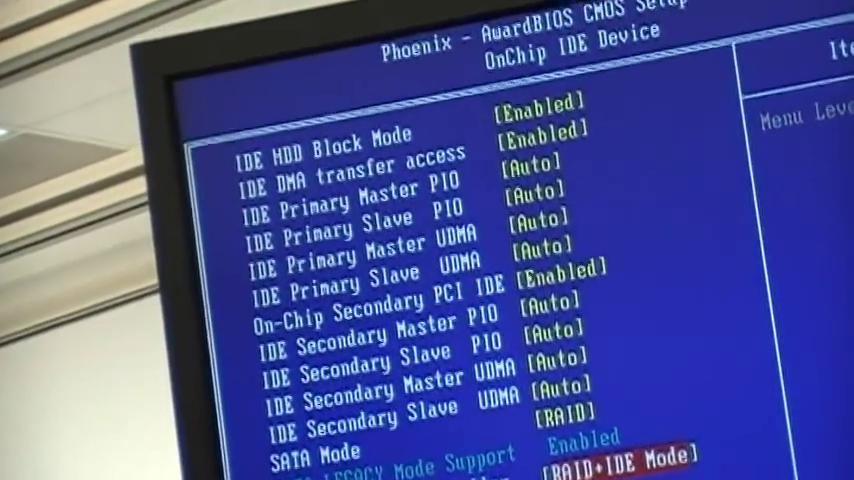
{"action": "key", "text": "f10"}
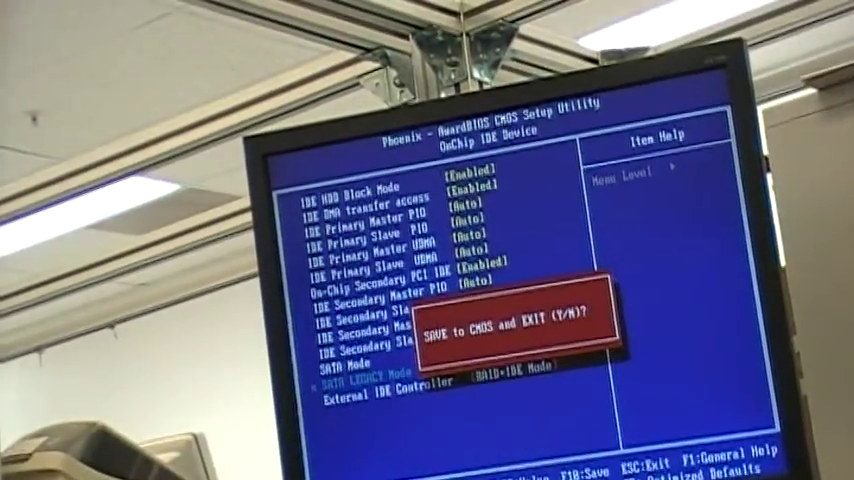
- Confirm saving the BIOS with Y and enter the Intel RAID utility via Ctrl+I
{"action": "key", "text": "y"}
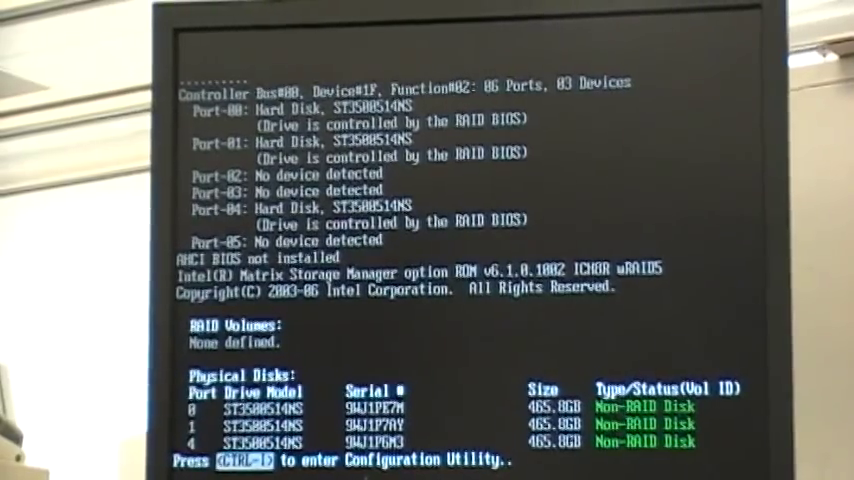
{"action": "key", "text": "ctrl+i"}
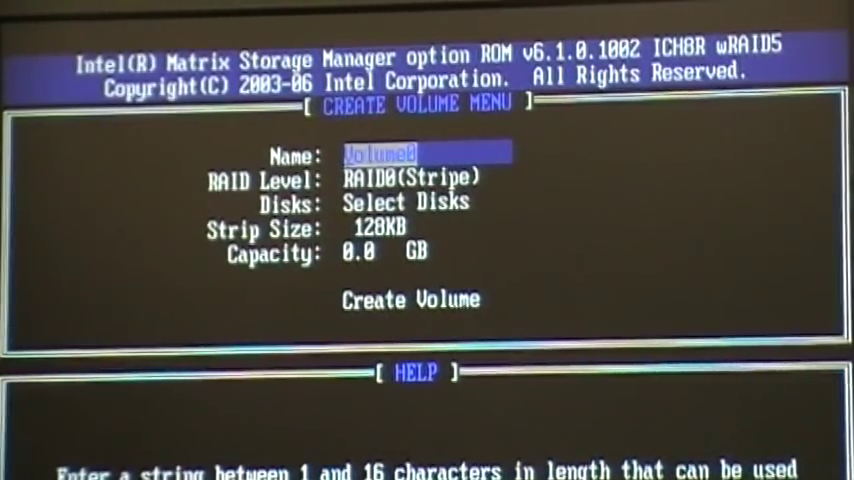
- Create Volume0 as a 931.5 GB RAID5 volume with 64KB strips, confirming the data-loss warning
{"action": "key", "text": "Down"}
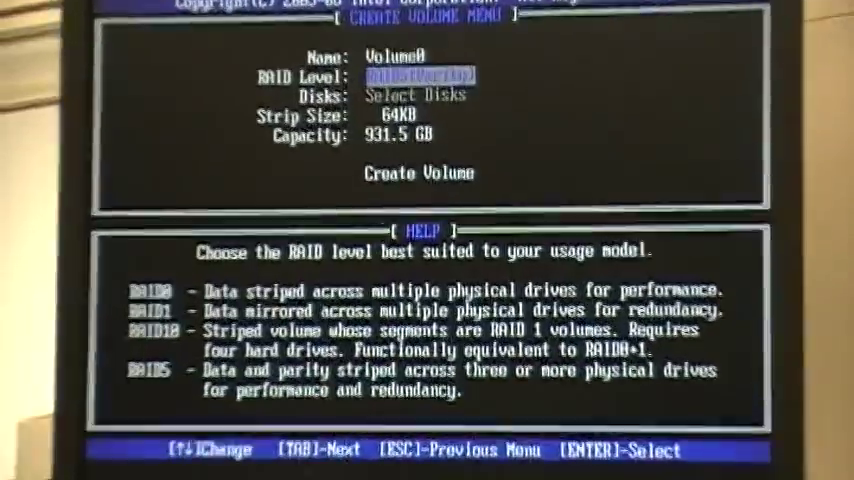
{"action": "key", "text": "Down"}
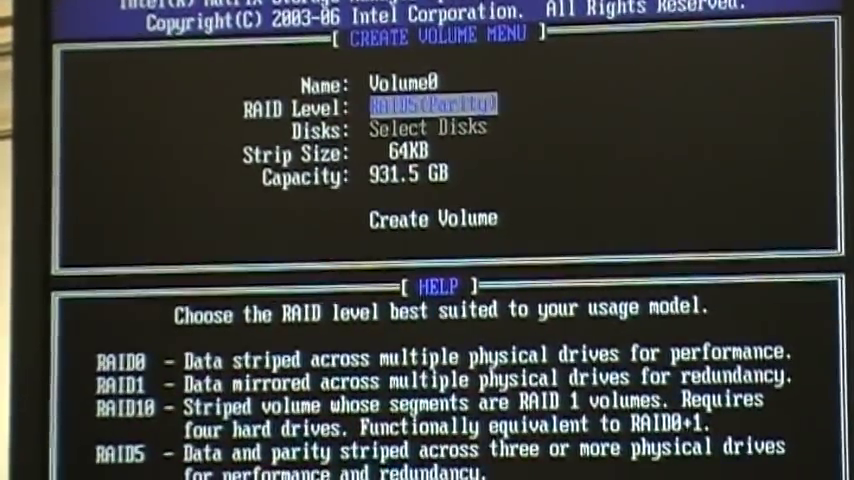
{"action": "key", "text": "Down"}
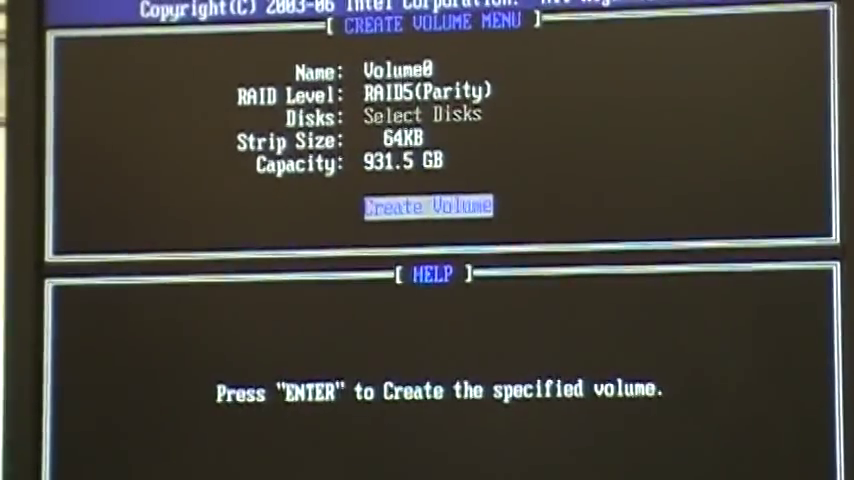
{"action": "key", "text": "enter"}
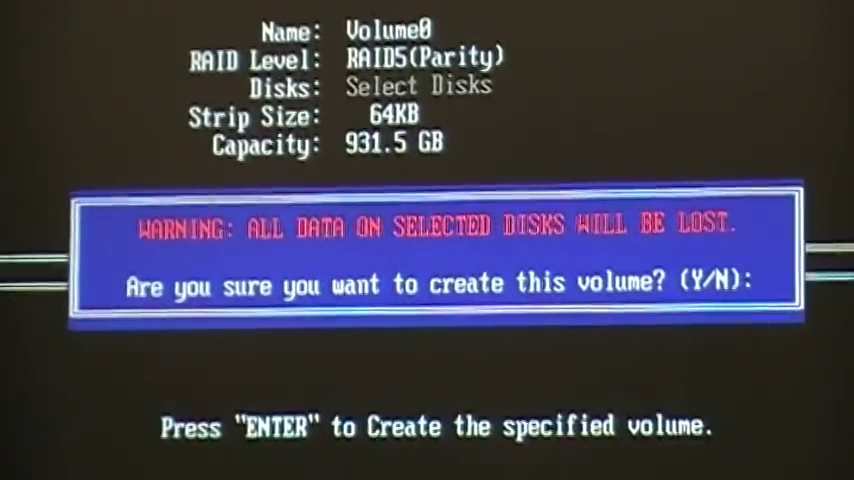
{"action": "key", "text": "y"}
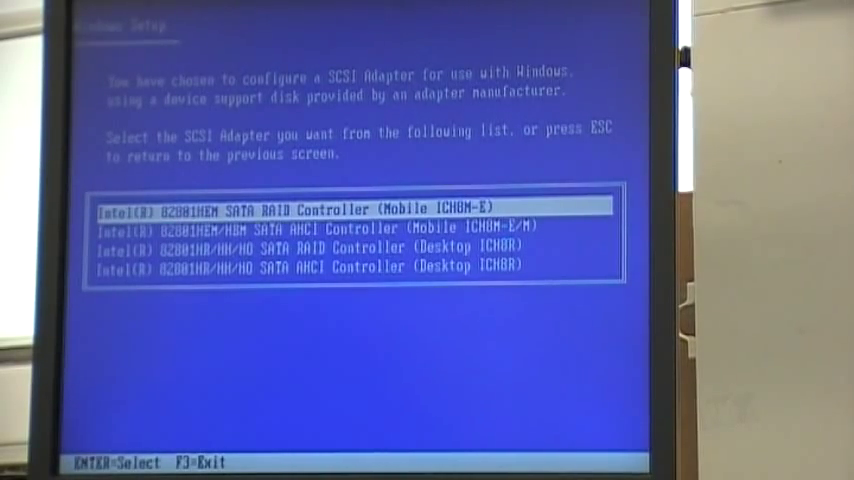
- Select the desktop ICH8R SATA RAID controller in Windows Setup's SCSI adapter list
{"action": "key", "text": "down"}
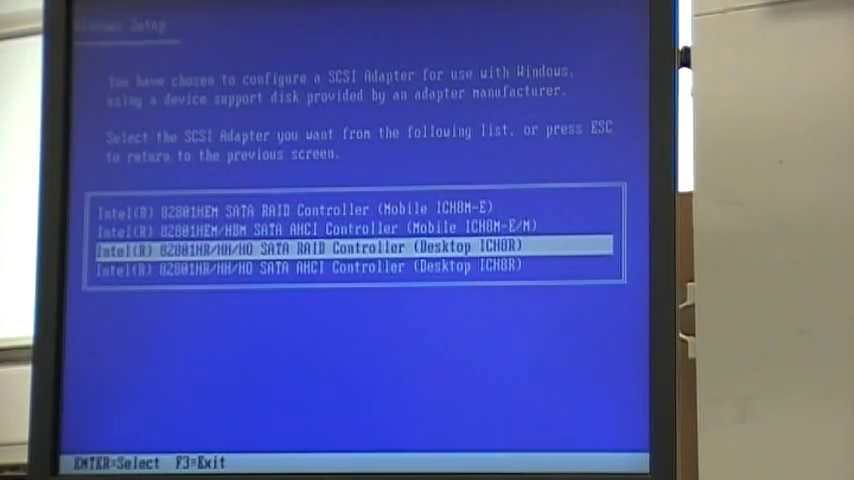
- Load the Intel 82801HR desktop ICH8R RAID driver and continue to the Welcome to Setup screen
{"action": "key", "text": "enter"}
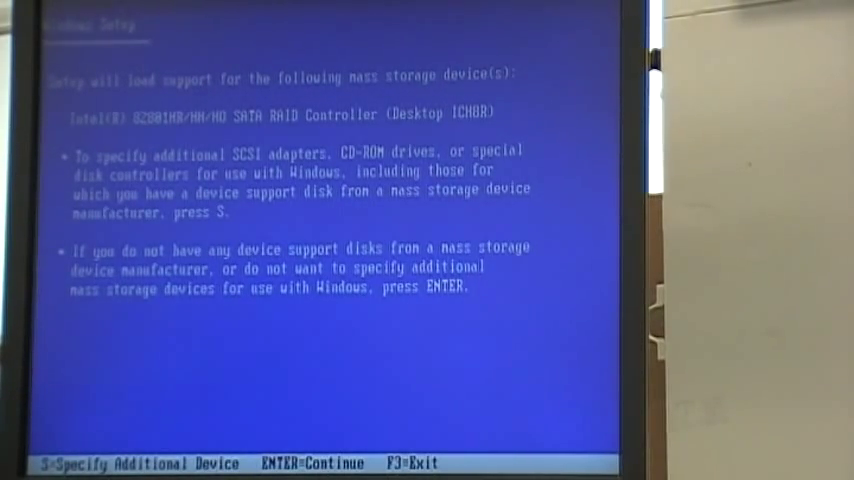
{"action": "key", "text": "enter"}
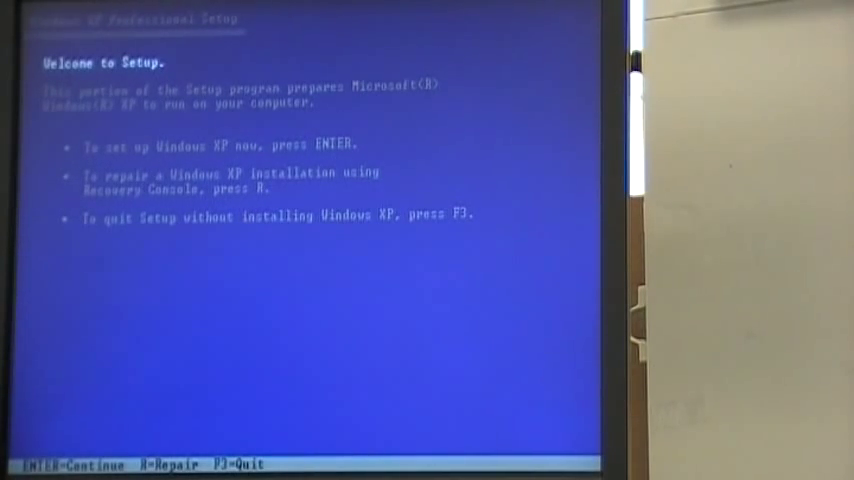
- Begin Windows XP setup and quick-format the new partition as NTFS
{"action": "key", "text": "enter"}
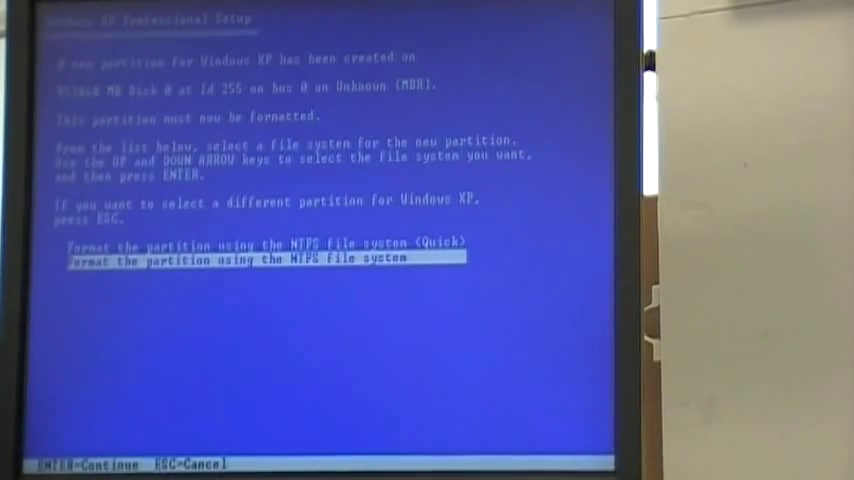
{"action": "key", "text": "Up"}
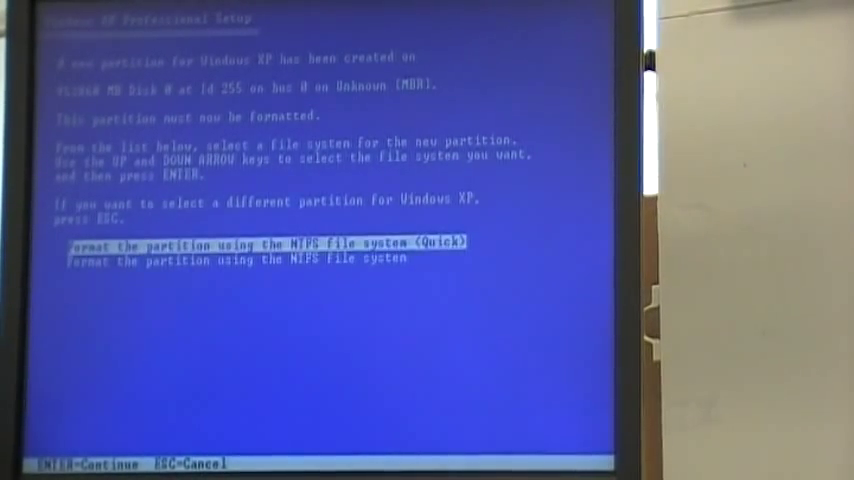
{"action": "key", "text": "enter"}
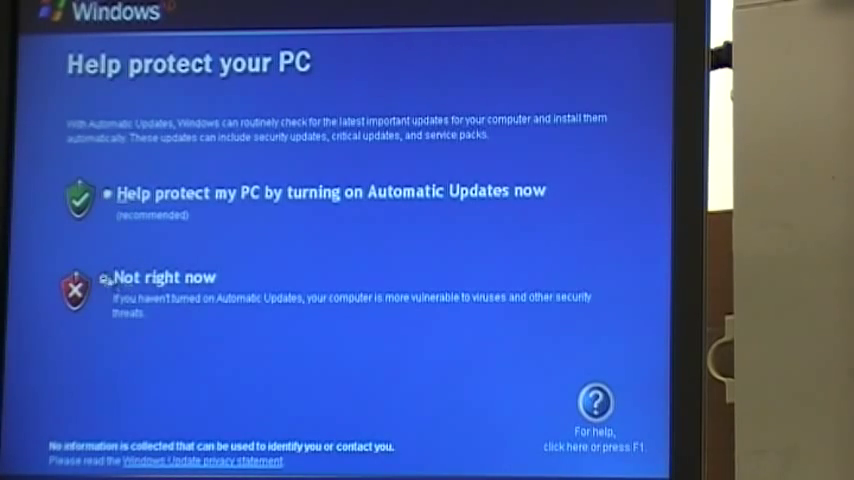
- Decline Automatic Updates for now and create the user account 'test'
{"action": "left_click", "coordinate": [105, 277]}
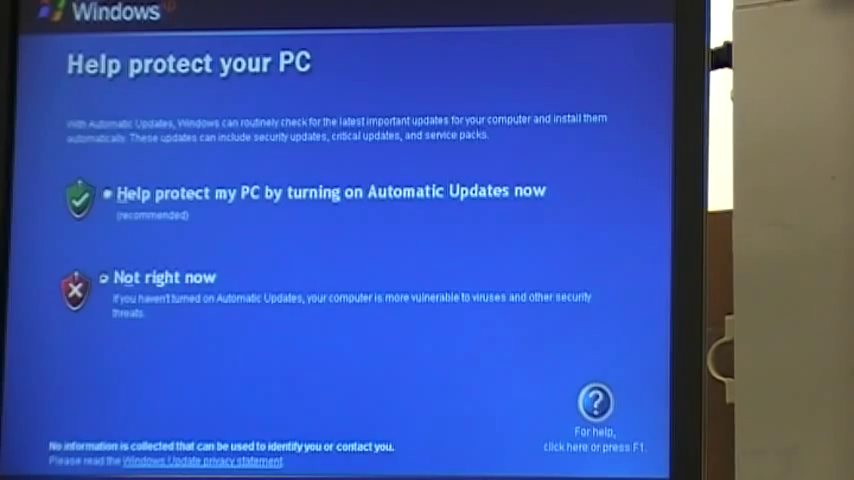
{"action": "mouse_move", "coordinate": [513, 341]}
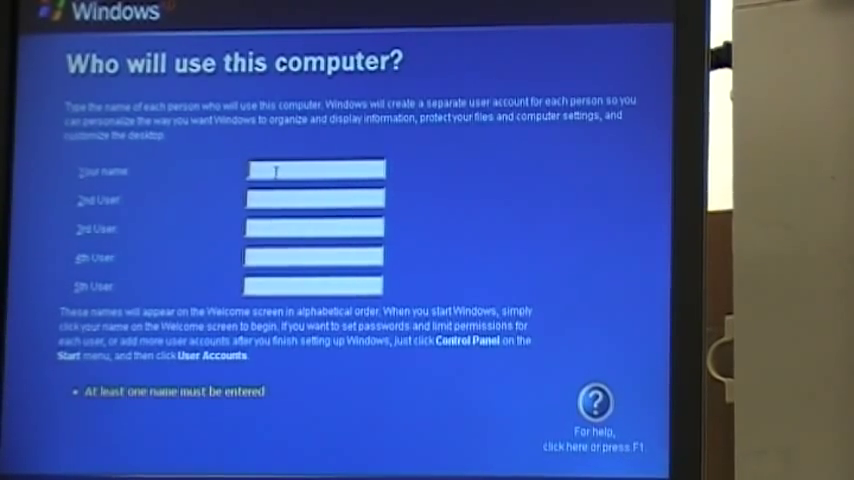
{"action": "type", "text": "test"}
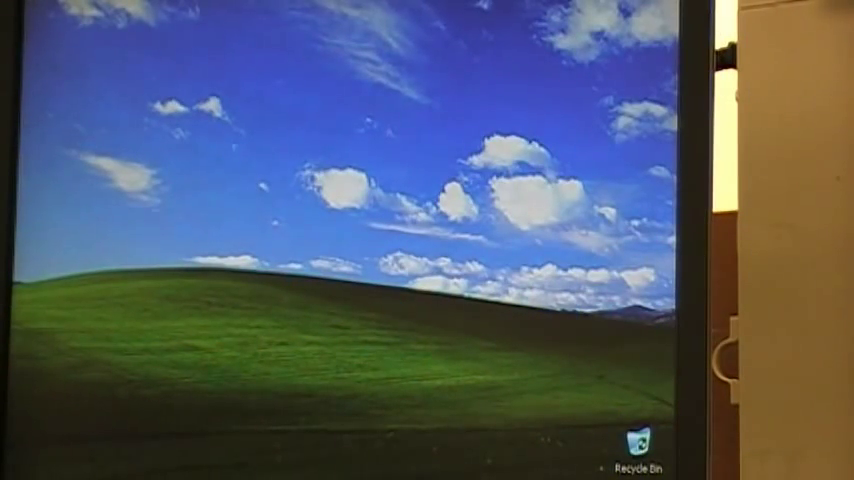
- Show Local Disk (C:) properties from My Computer, reporting an NTFS drive of about 931 GB
{"action": "left_click", "coordinate": [30, 475]}
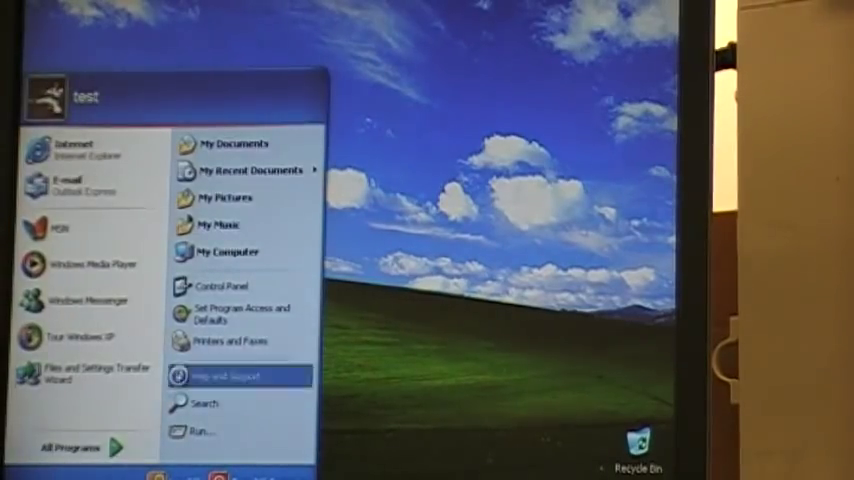
{"action": "left_click", "coordinate": [227, 252]}
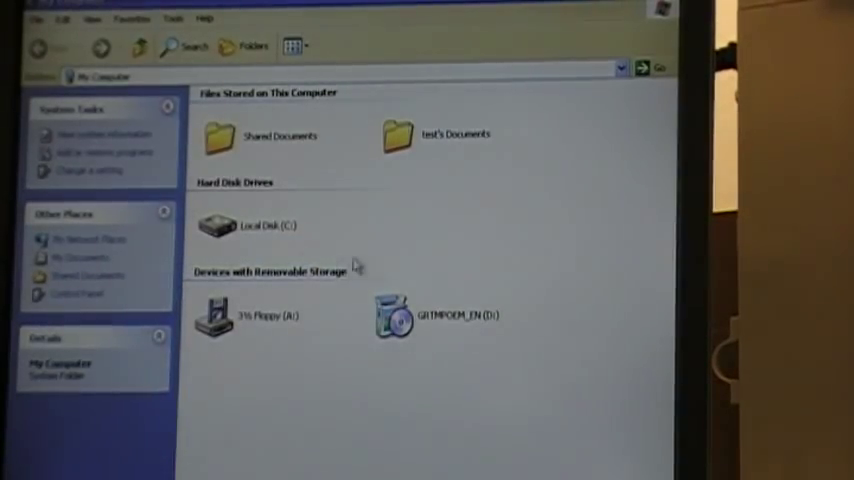
{"action": "mouse_move", "coordinate": [260, 225]}
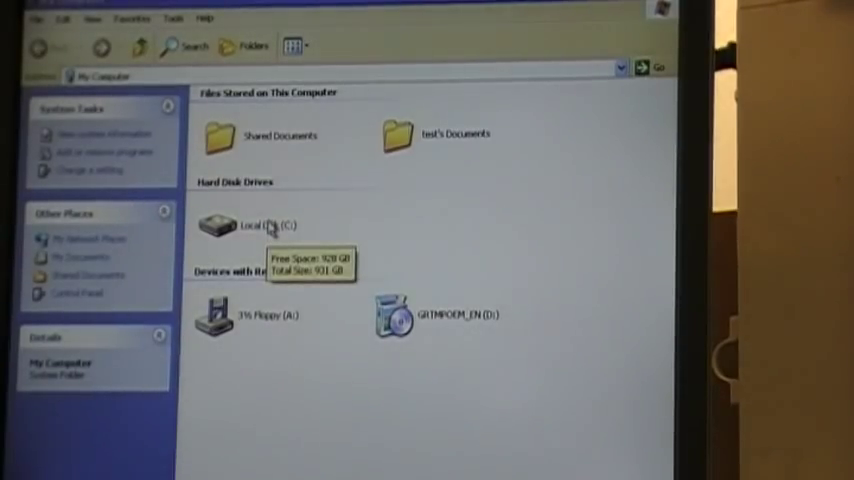
{"action": "right_click", "coordinate": [245, 224]}
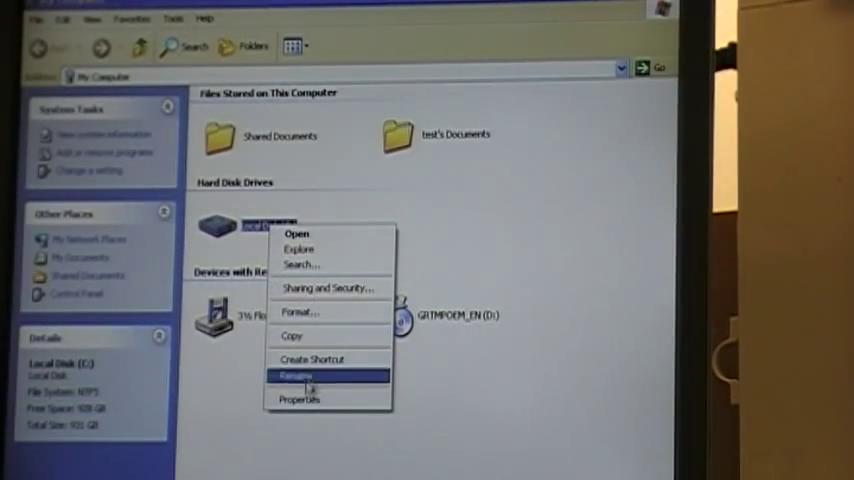
{"action": "left_click", "coordinate": [299, 399]}
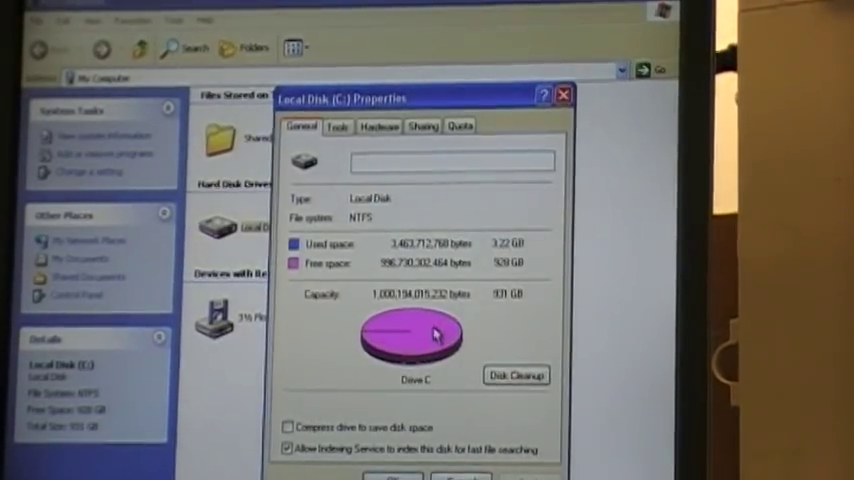